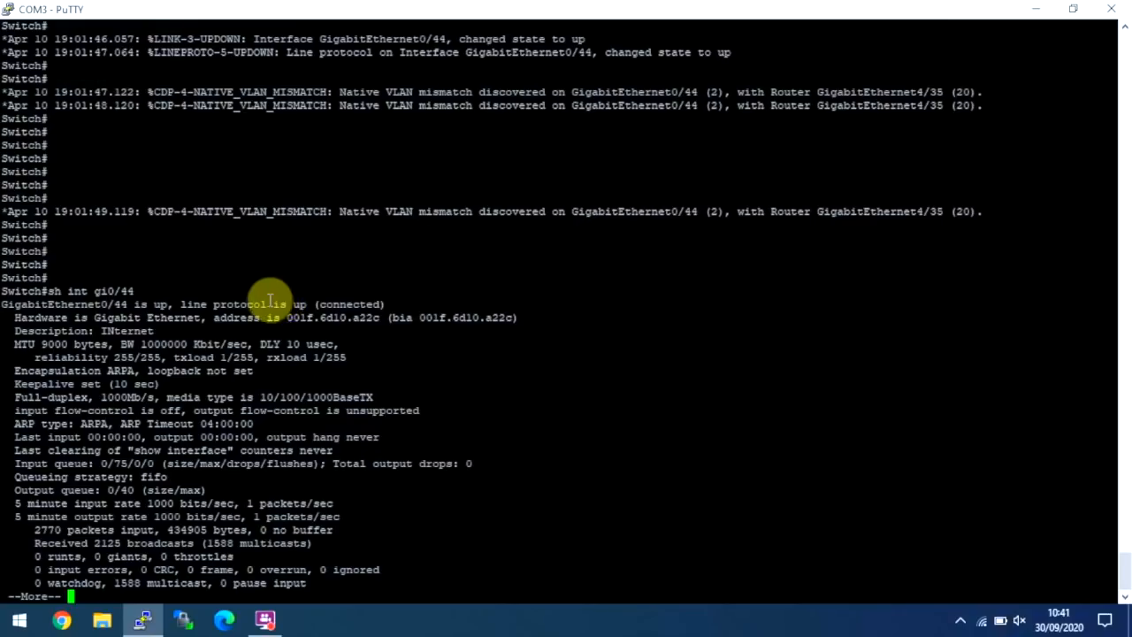
mouse_move(163, 311)
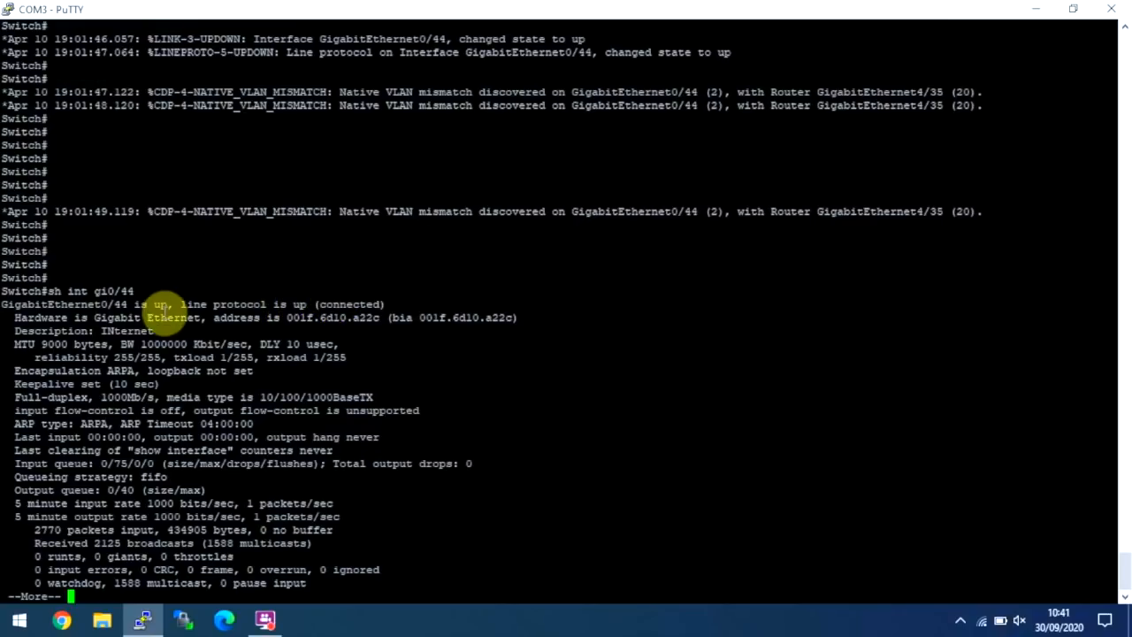
mouse_move(234, 332)
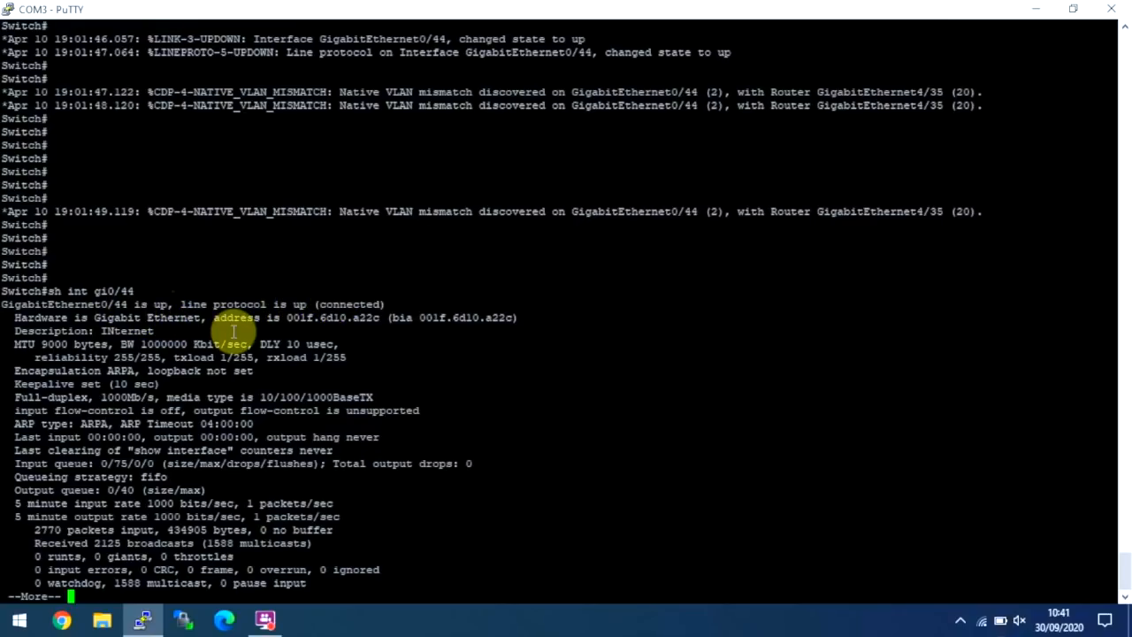
mouse_move(368, 317)
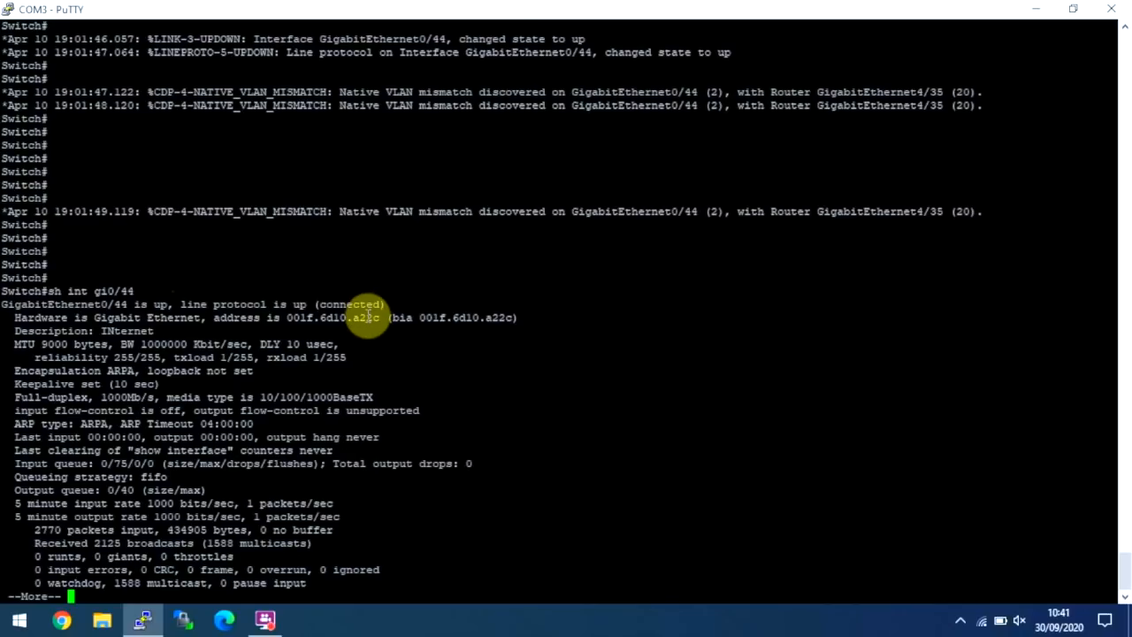
mouse_move(124, 332)
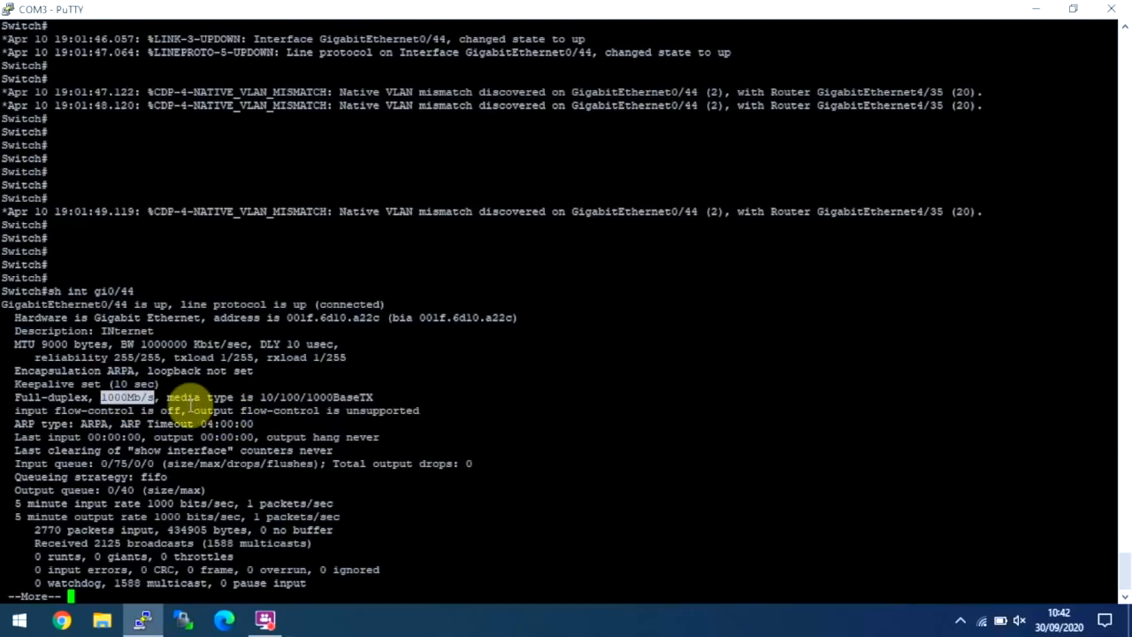
mouse_move(71, 398)
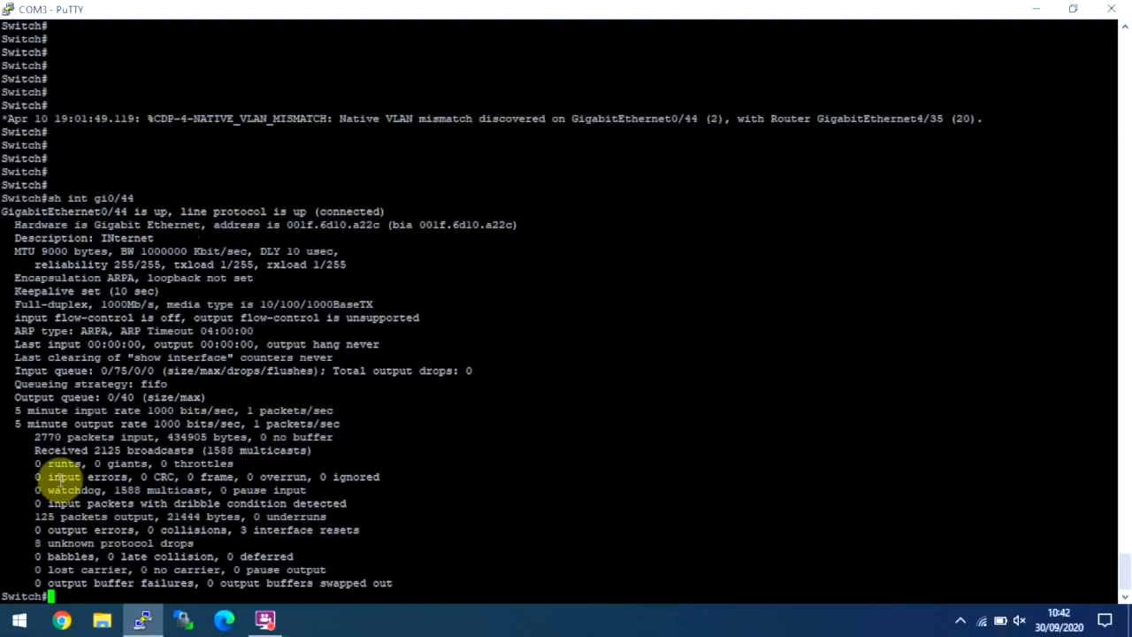
mouse_move(466, 548)
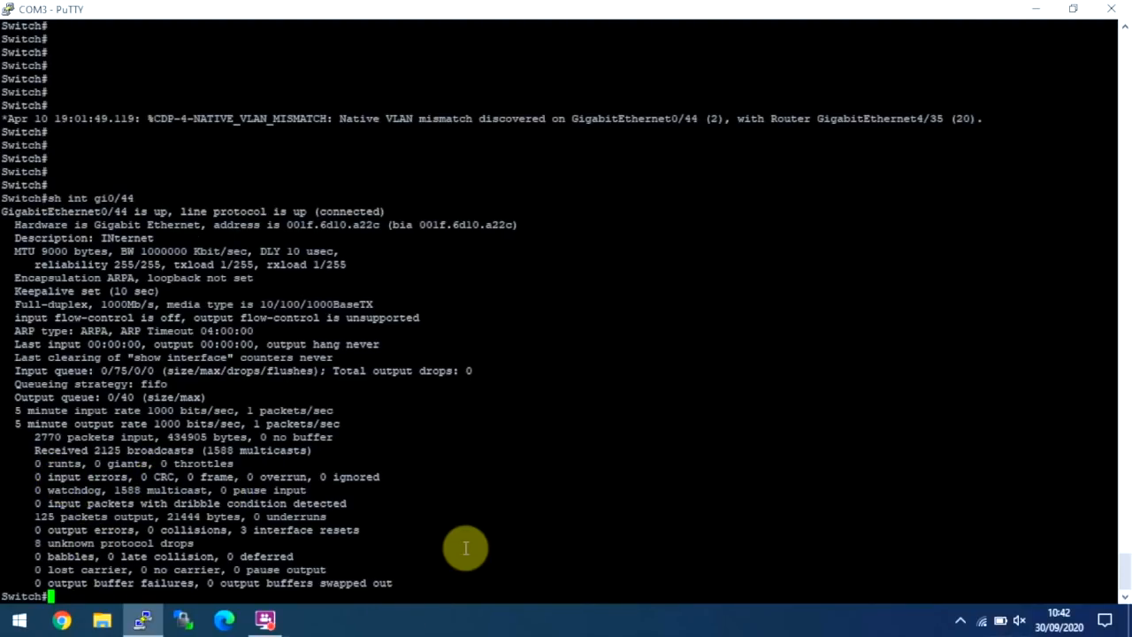